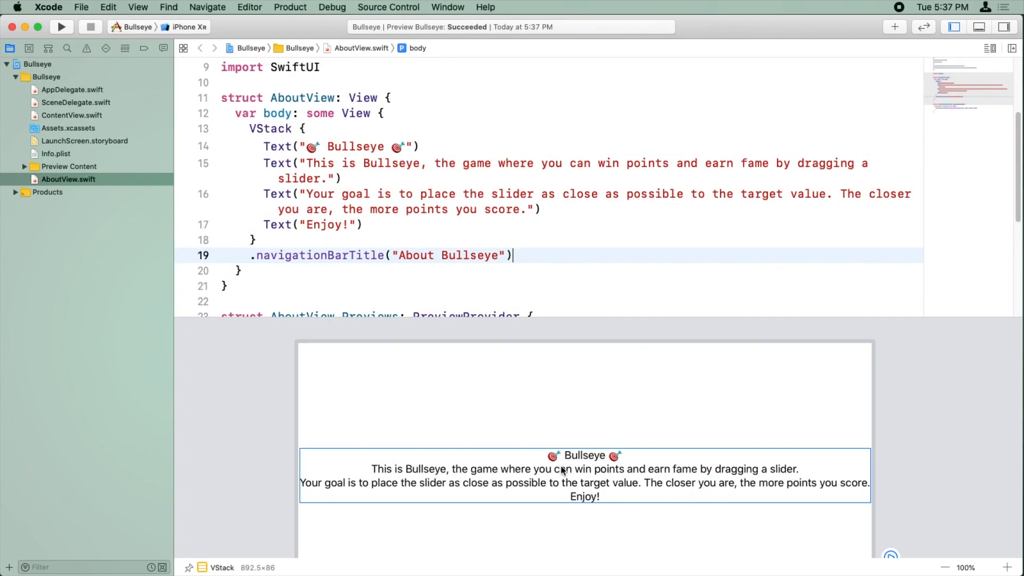
Copy the LabelStyle struct from ContentView.swift and paste it inside AboutView
scroll(up, 3)
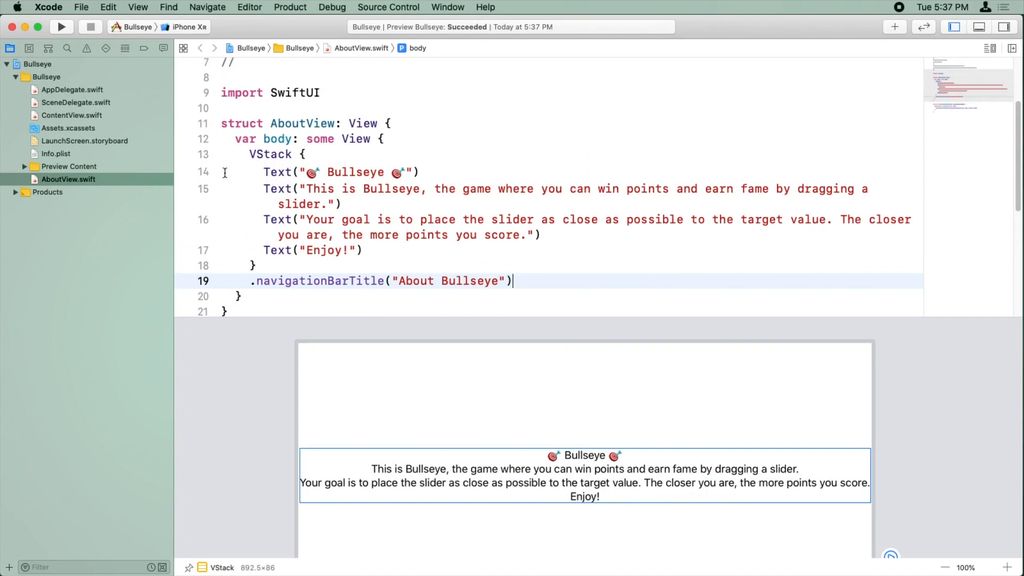
click(72, 116)
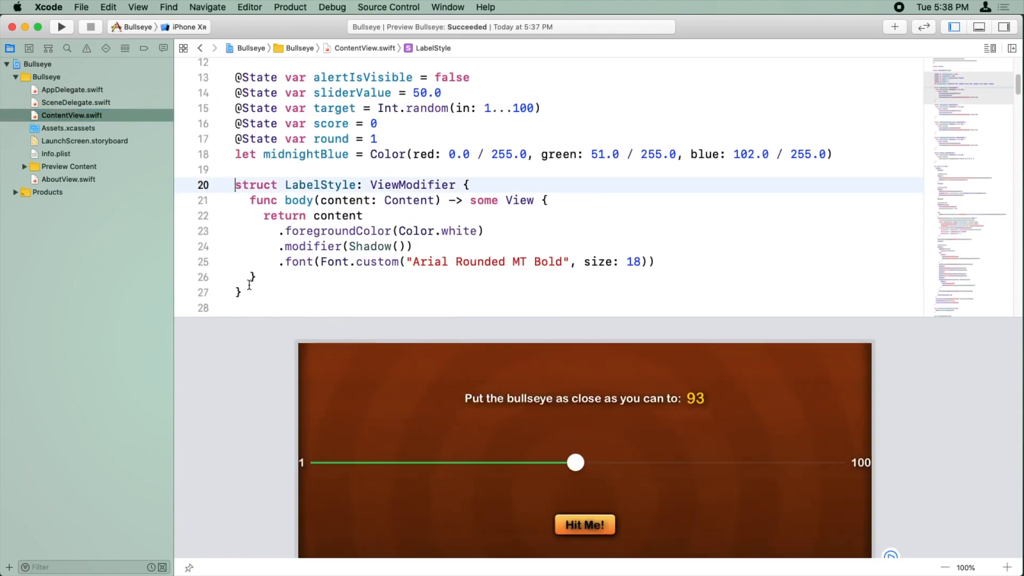
click(68, 180)
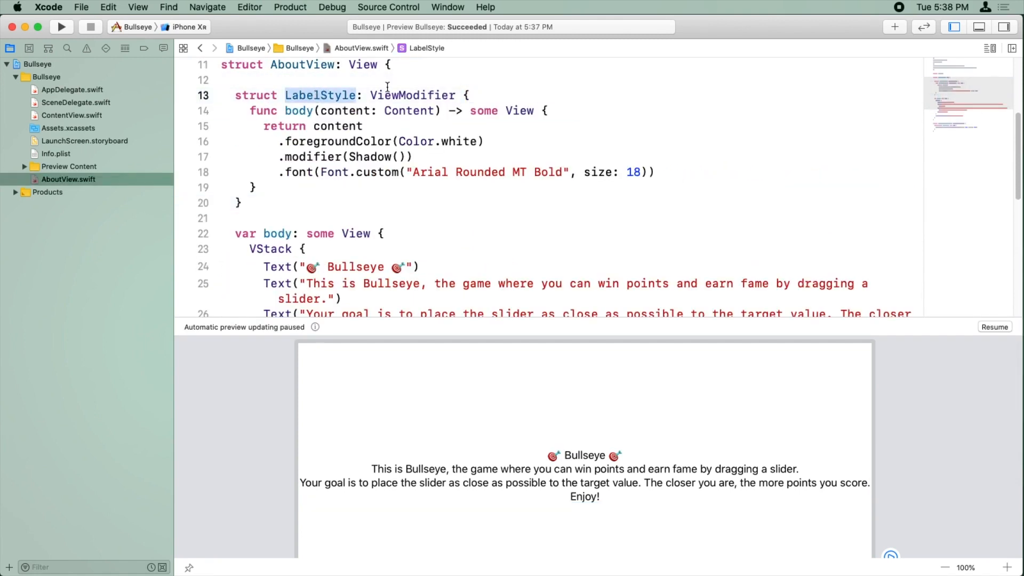
Rename the style AboutHeadingStyle, black size-30 font, with .padding(.top, 20) and .padding(.bottom, 20)
text(AboutHeadingS)
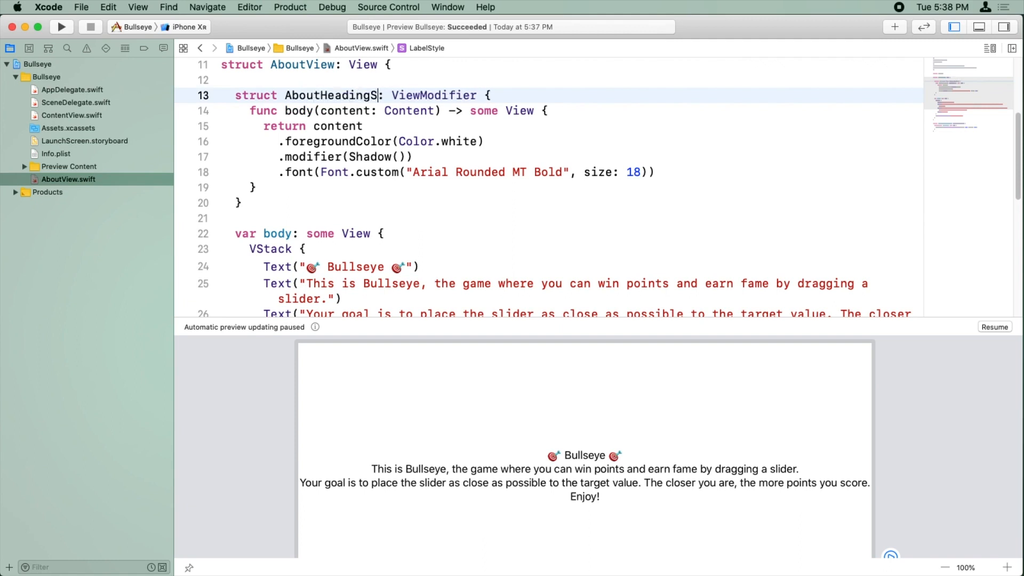
text(tyle)
click(572, 141)
text(black)
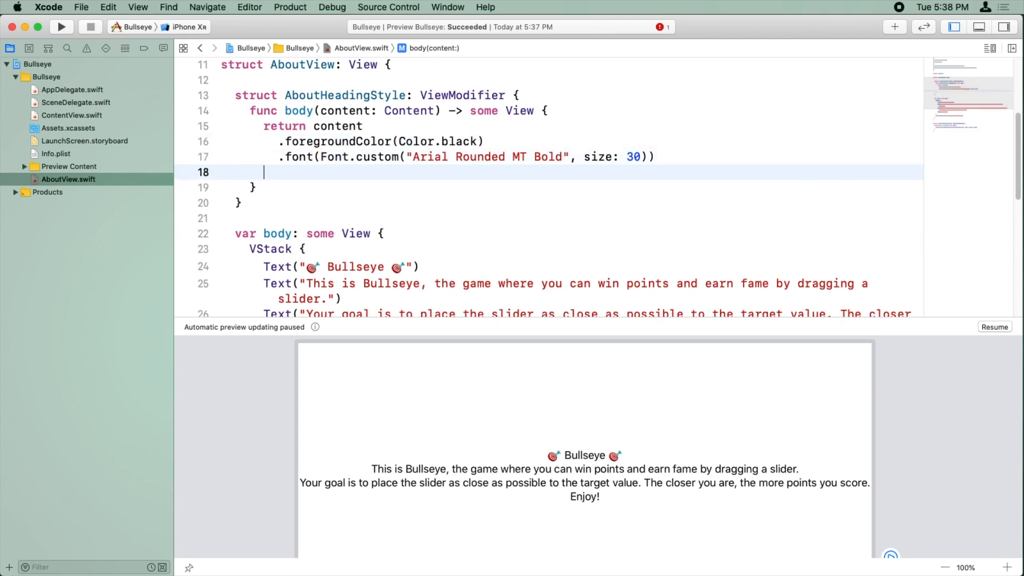
text(.padding()
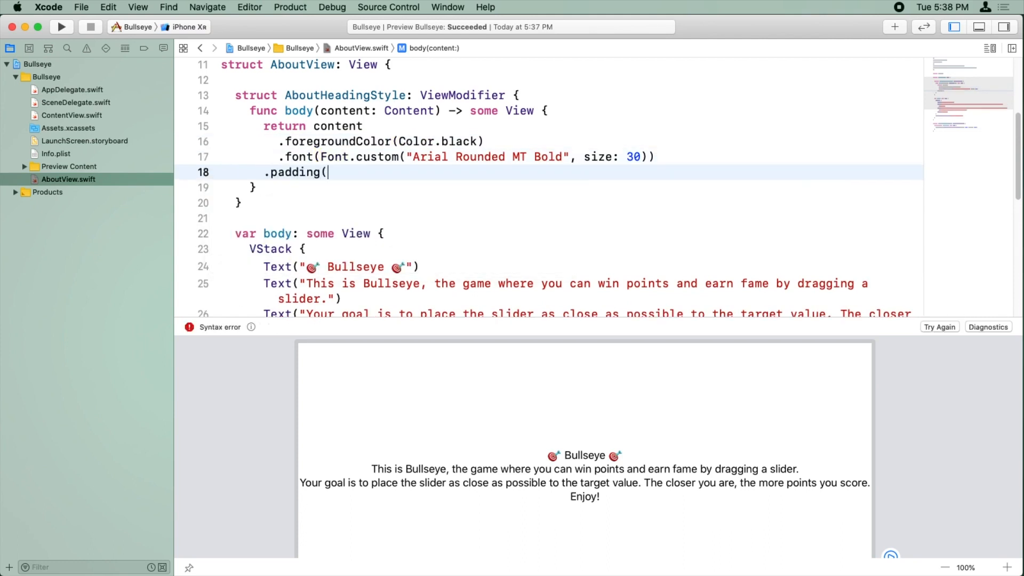
text(.top)
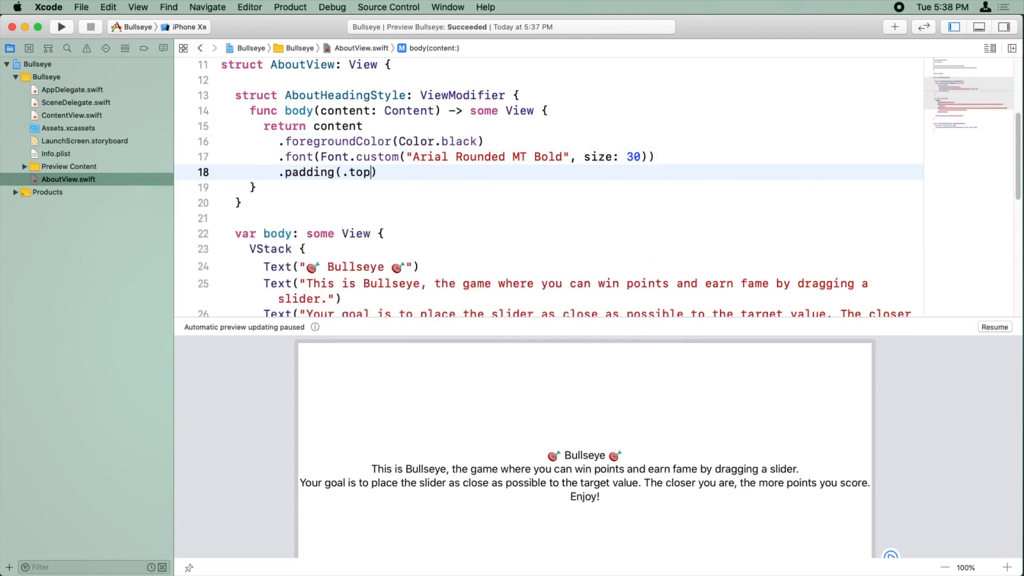
text(, 20)
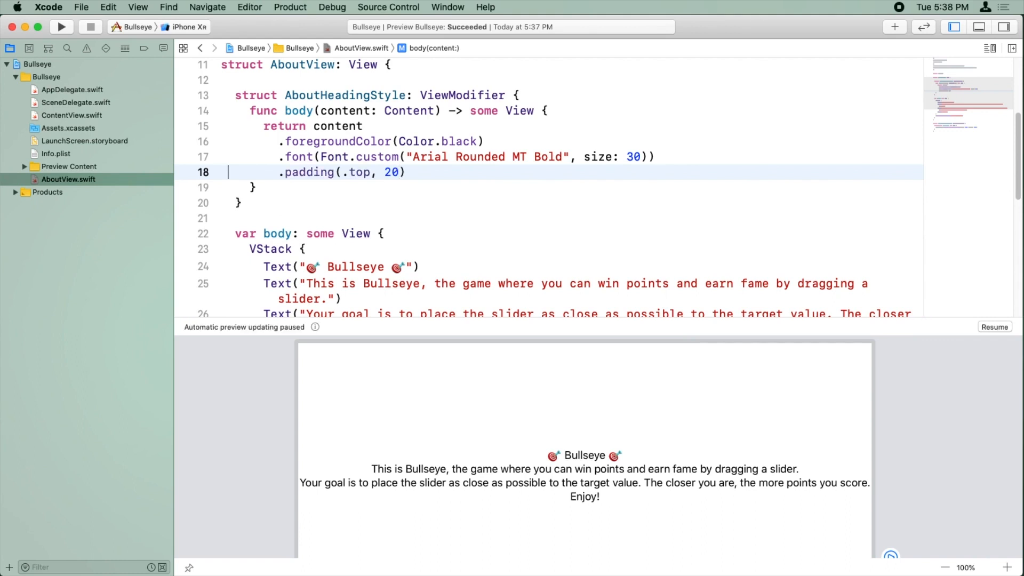
text(.padding(.top, 20))
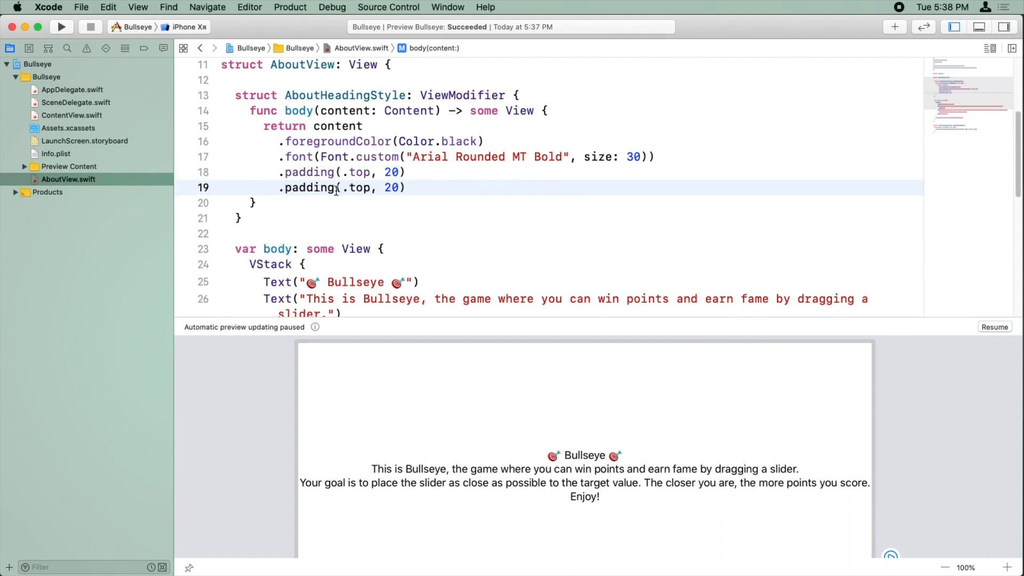
text(bottom)
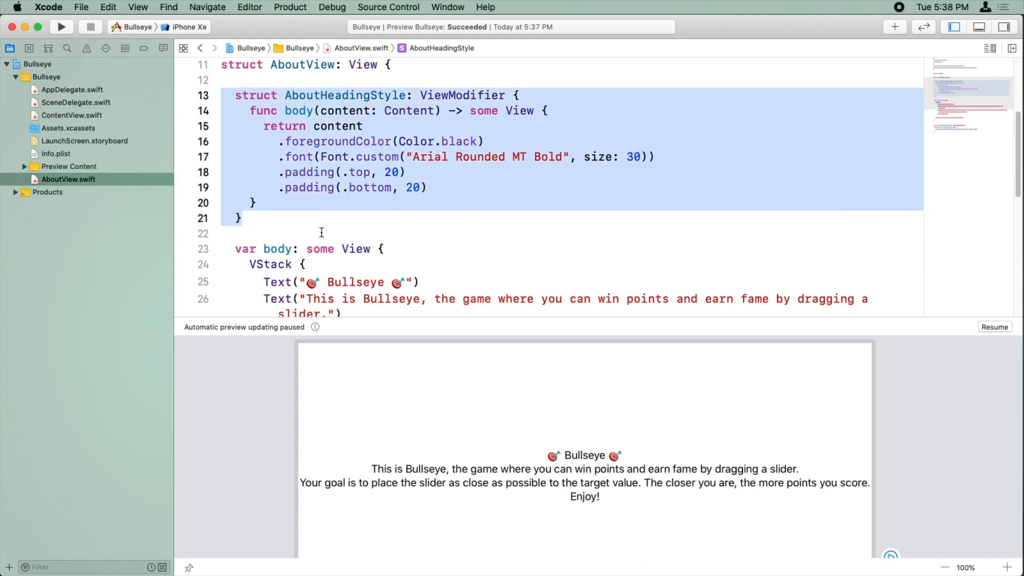
Create AboutBodyStyle with font size 16, leading and trailing padding 60, bottom 20
scroll(down, 3)
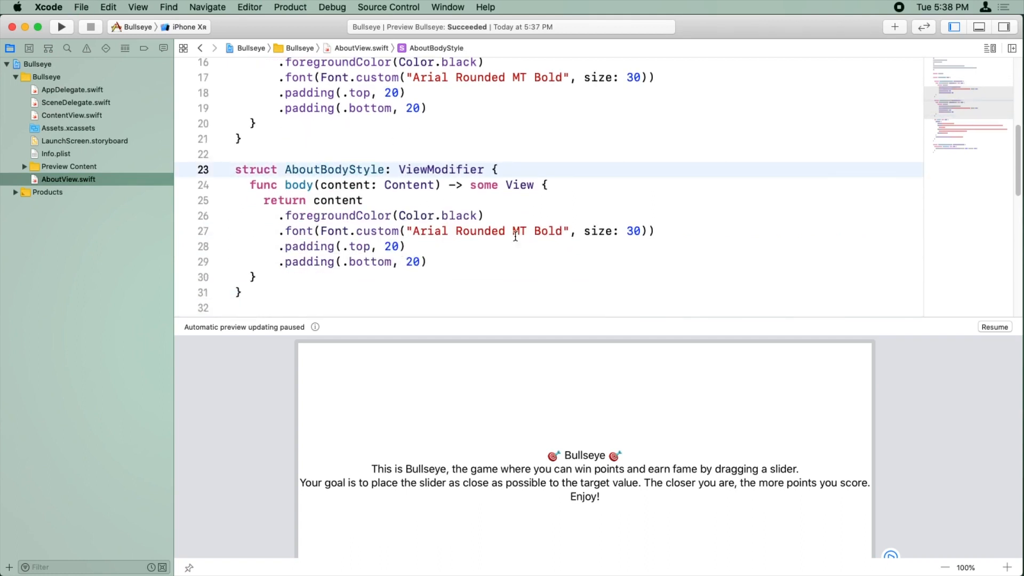
click(626, 230)
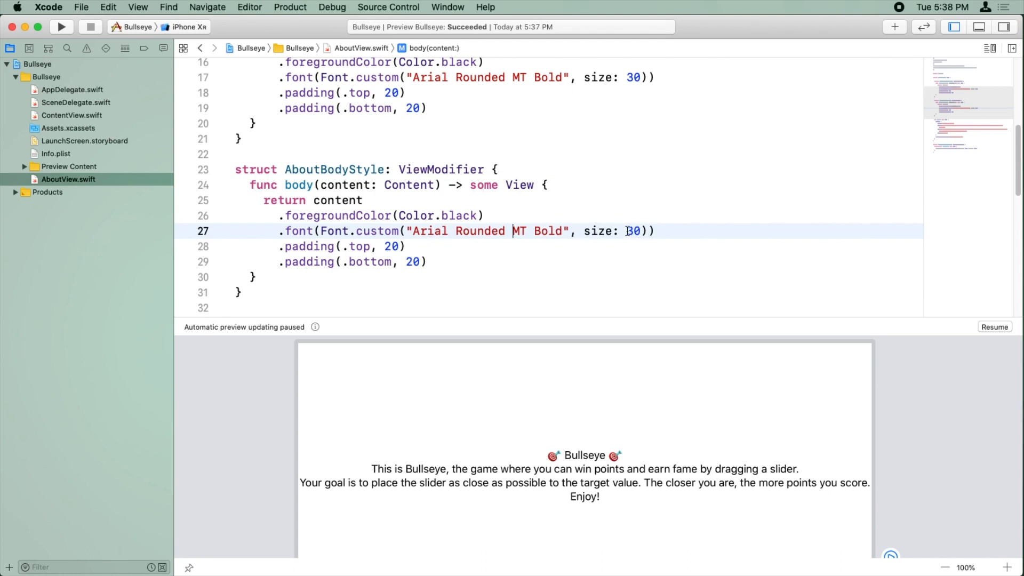
double_click(632, 231)
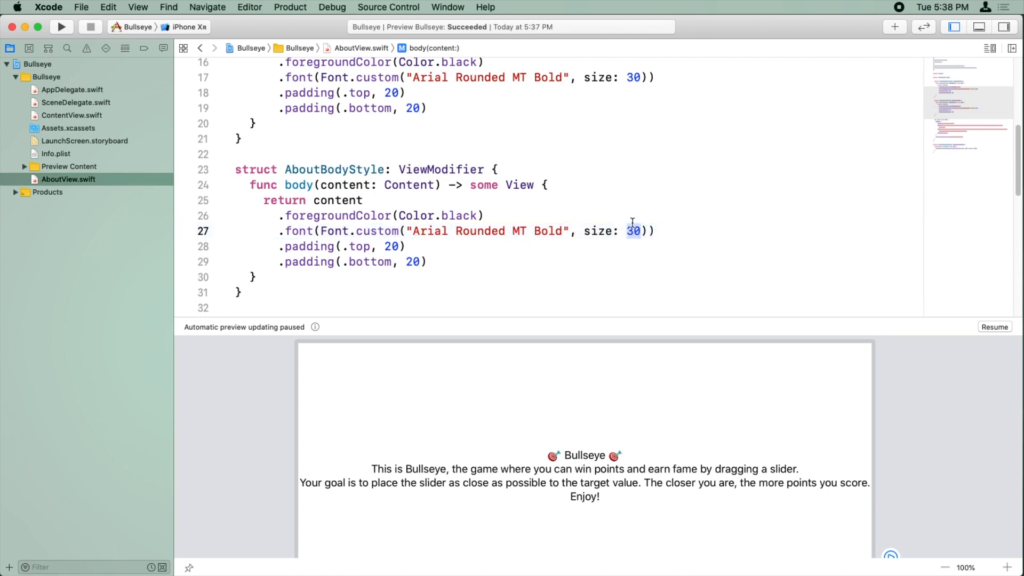
text(16)
click(579, 246)
text(leading)
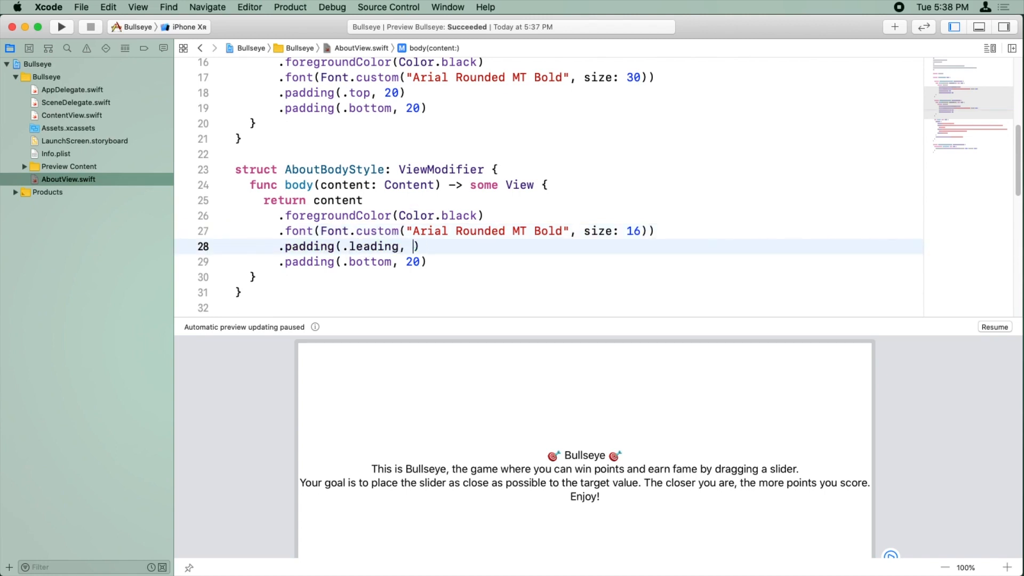
text(60)
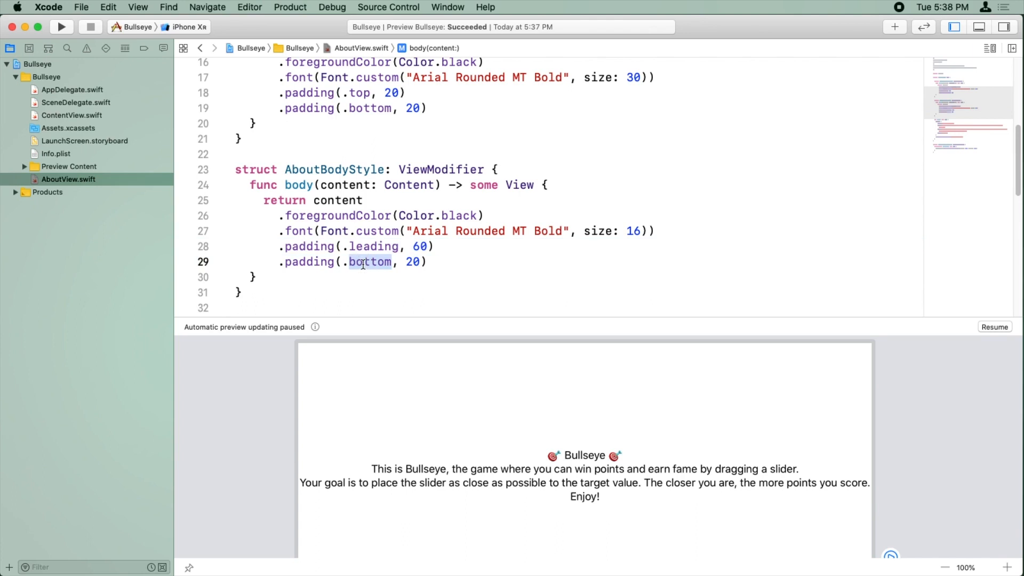
click(359, 247)
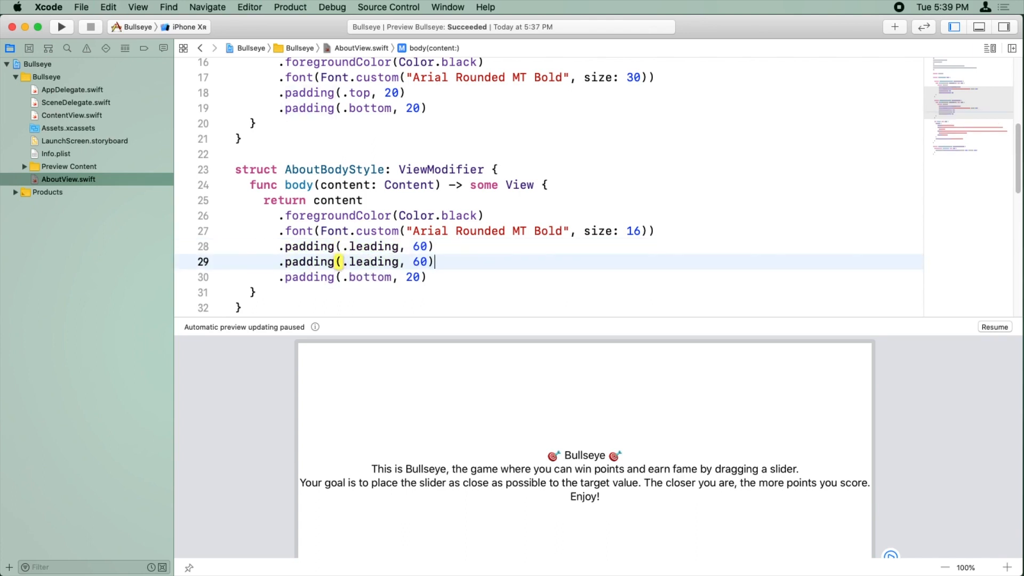
text(traili)
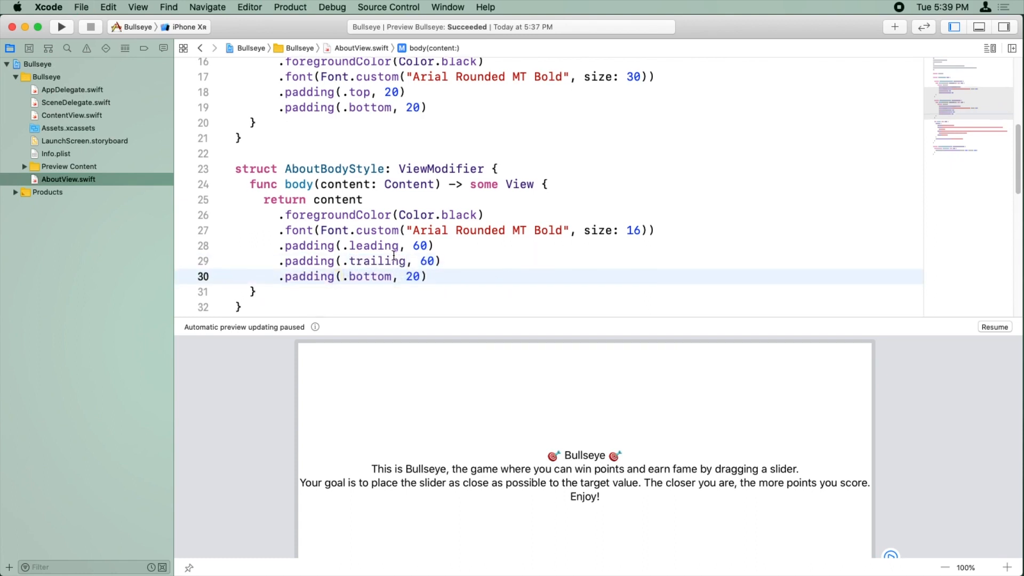
scroll(down, 3)
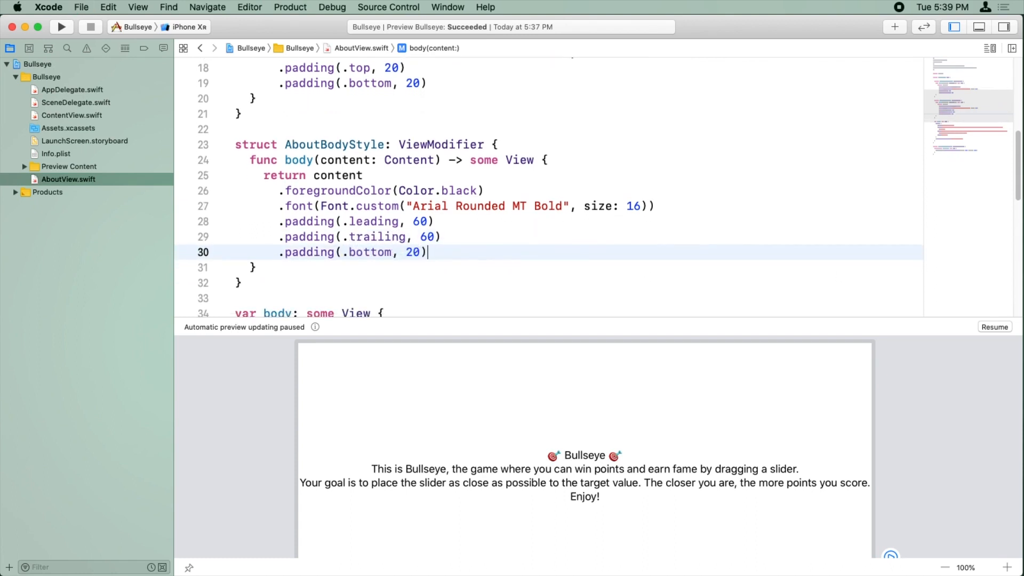
Apply AboutHeadingStyle to the title Text and AboutBodyStyle to the three body Texts
scroll(down, 3)
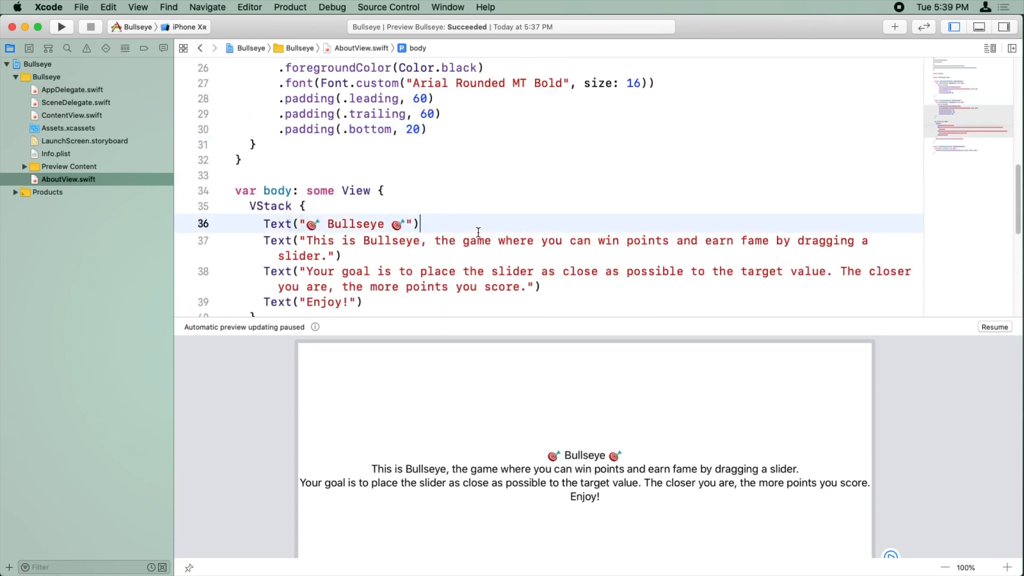
text(.modifier(AboutBodyStyle()
text(.modifier(AboutHeadingStyle())
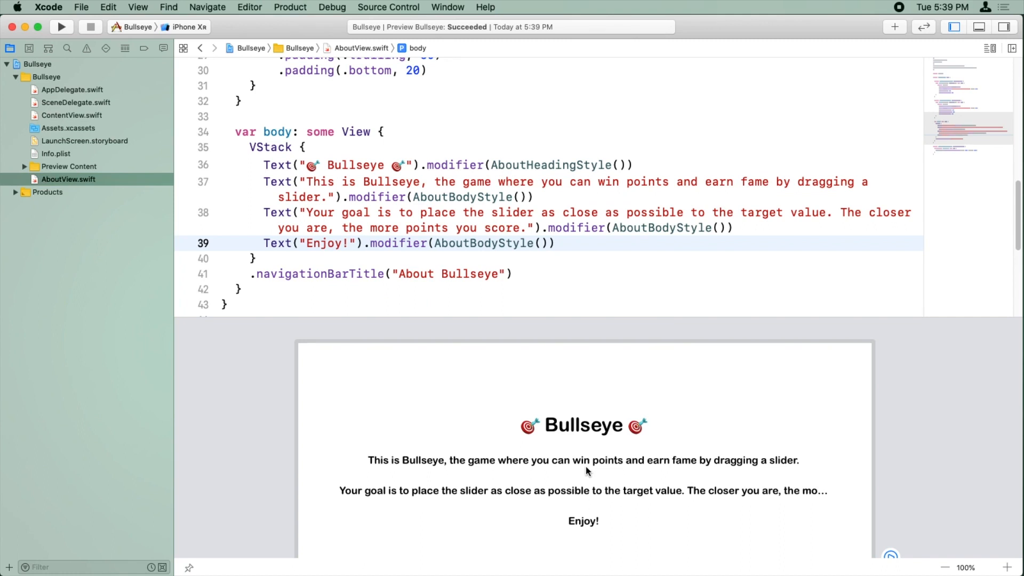
mouse_move(586, 472)
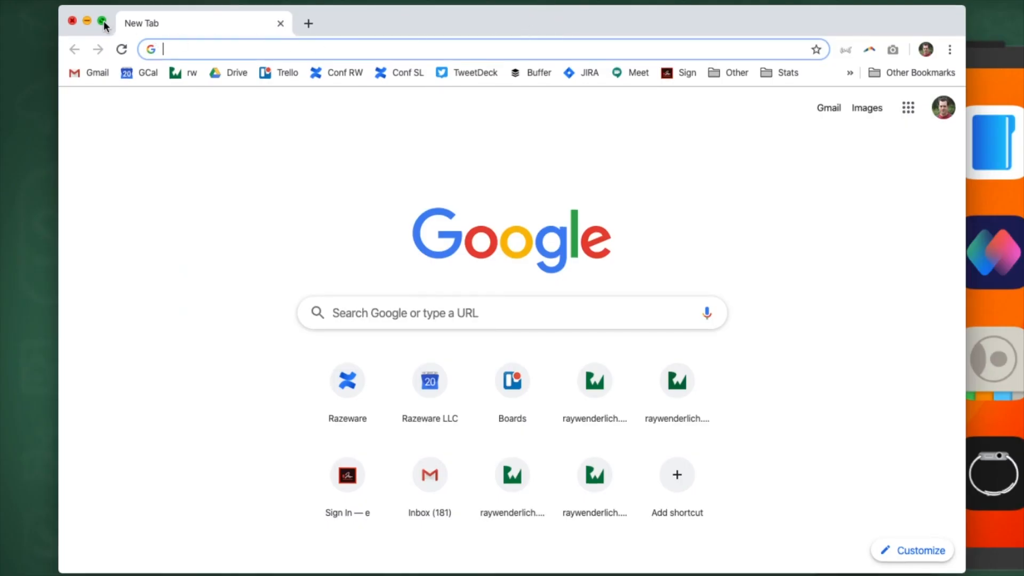
mouse_move(475, 73)
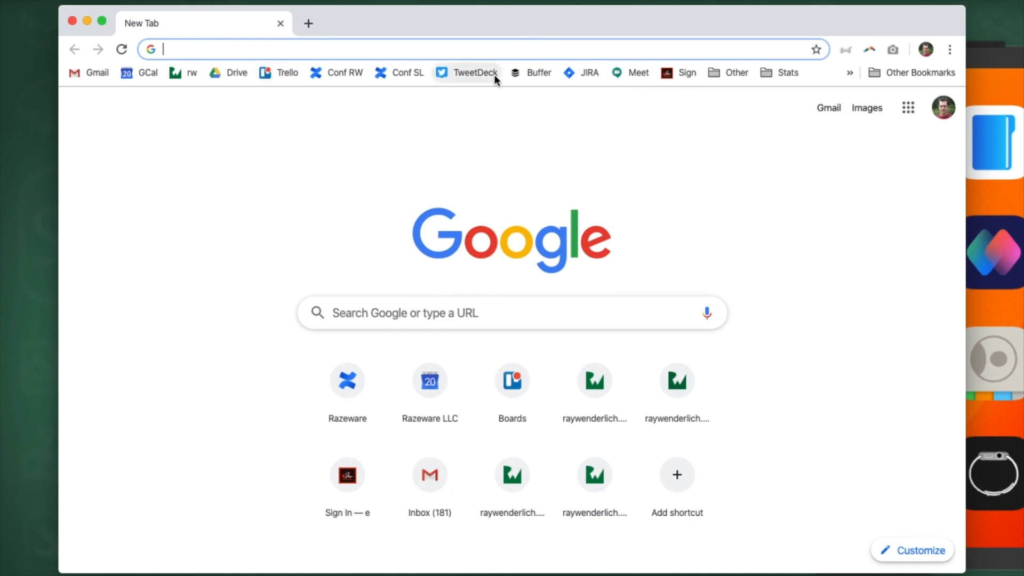
Search #ffd6b3 in Chrome to read its RGB values 255, 214, 179
text(#ffd6b)
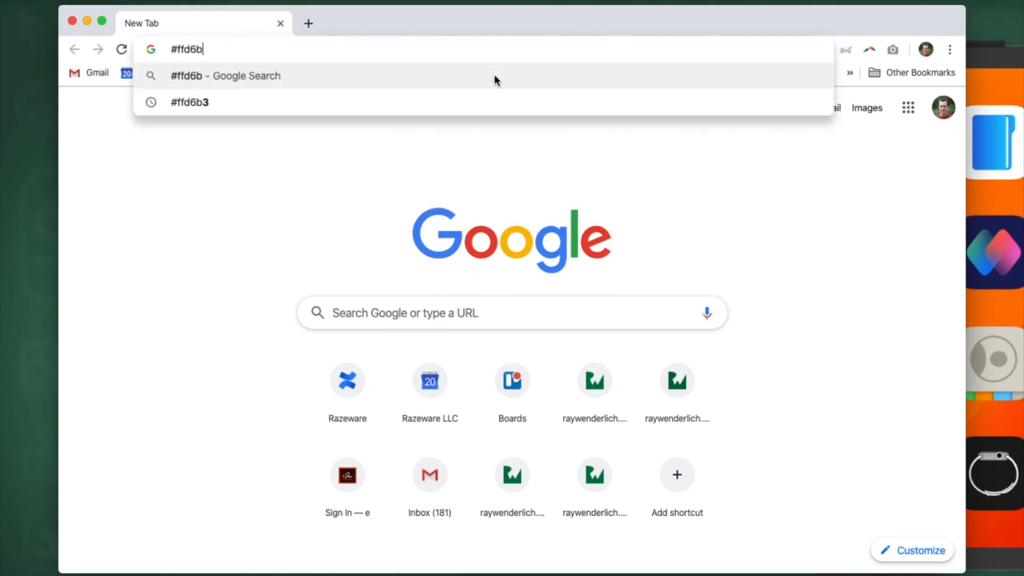
click(189, 102)
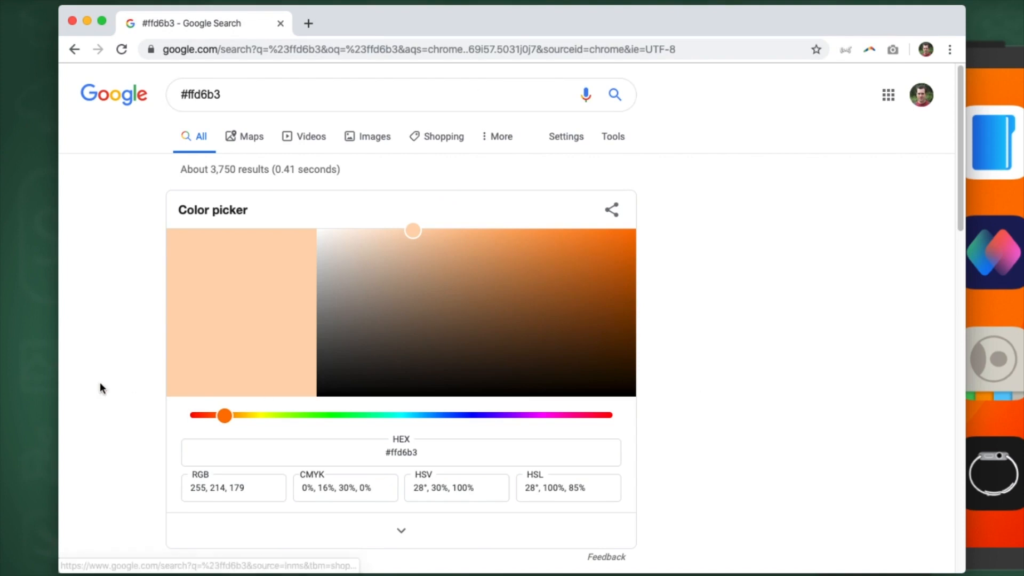
mouse_move(186, 488)
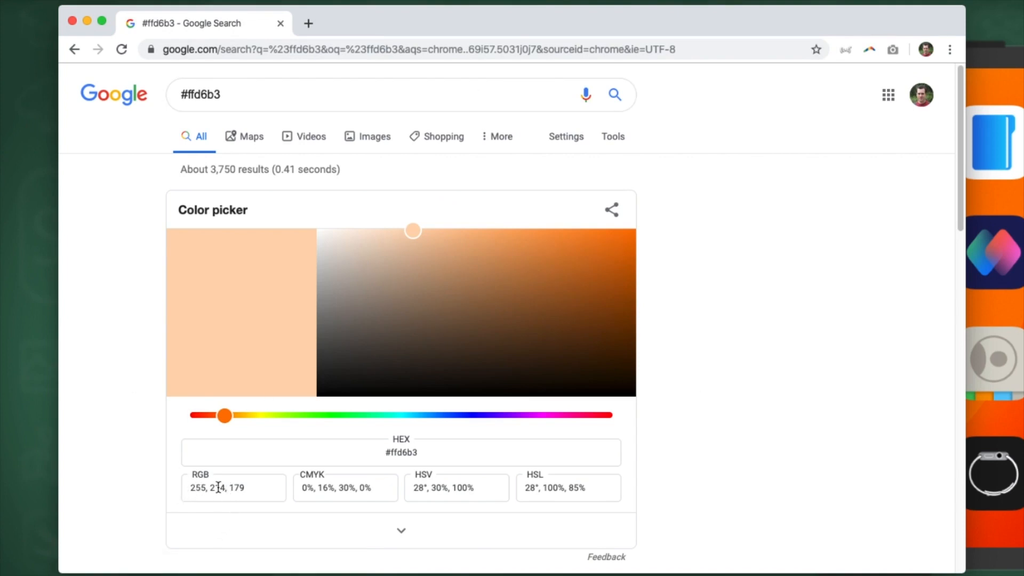
mouse_move(307, 303)
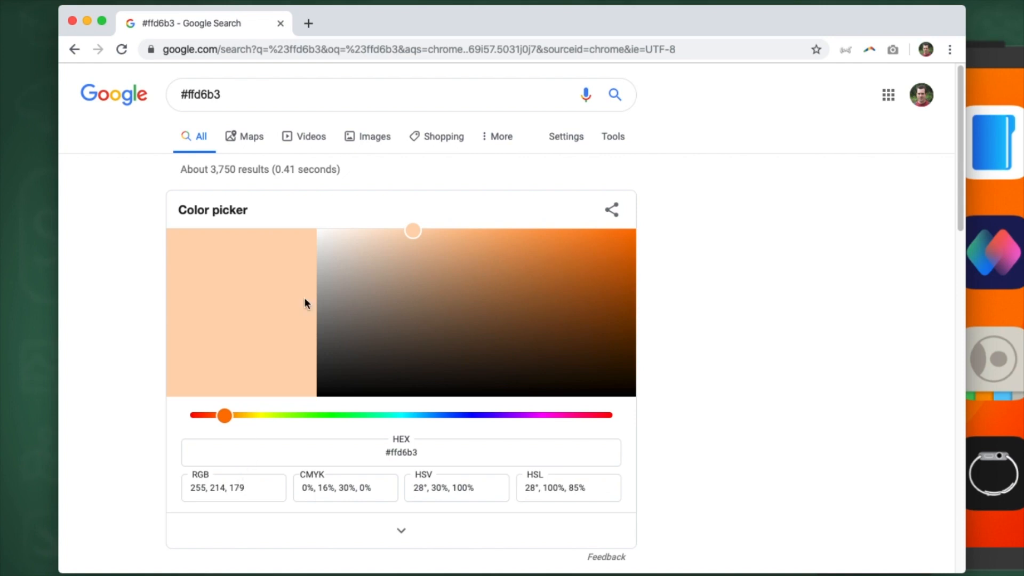
mouse_move(72, 27)
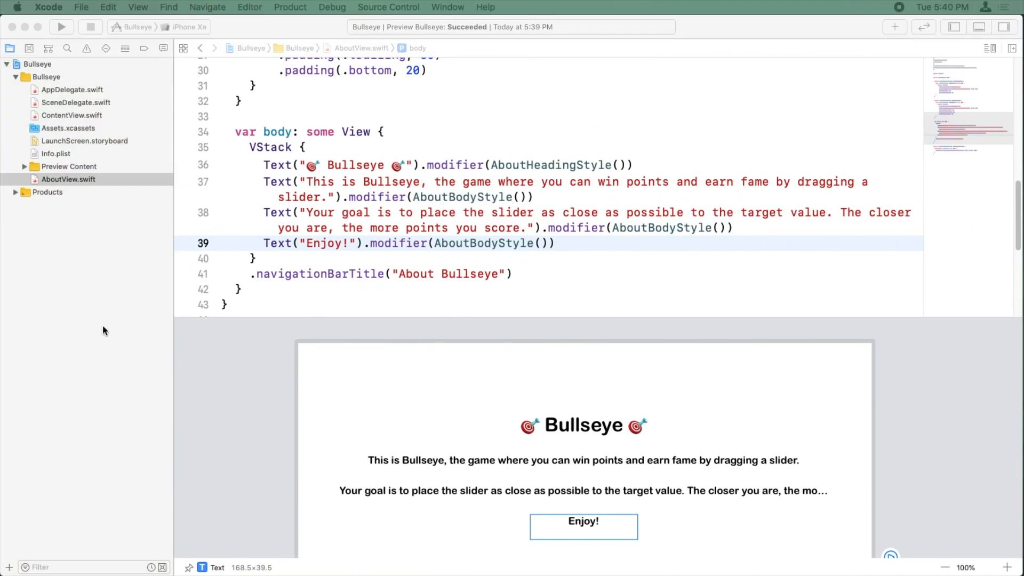
Add let beige = Color(red: 255.0/255.0, green: 214.0/255.0, blue: 179.0/255.0)
scroll(up, 3)
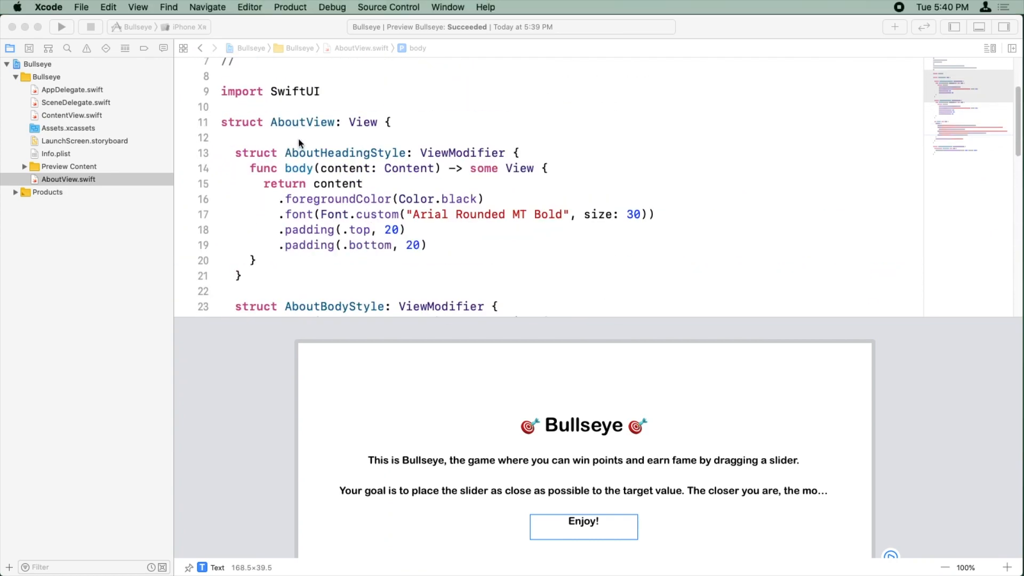
text(let beige = Color()
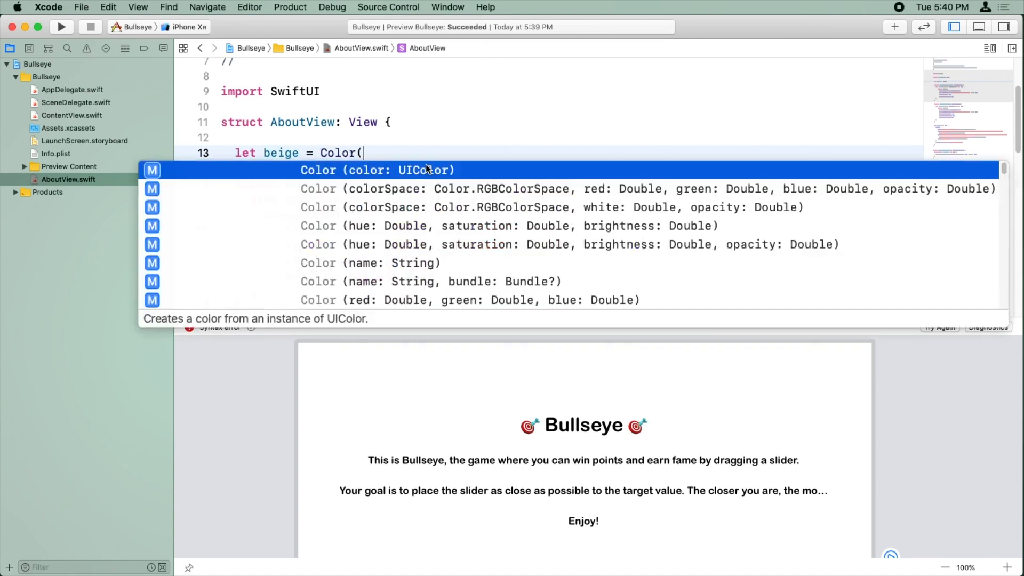
click(470, 300)
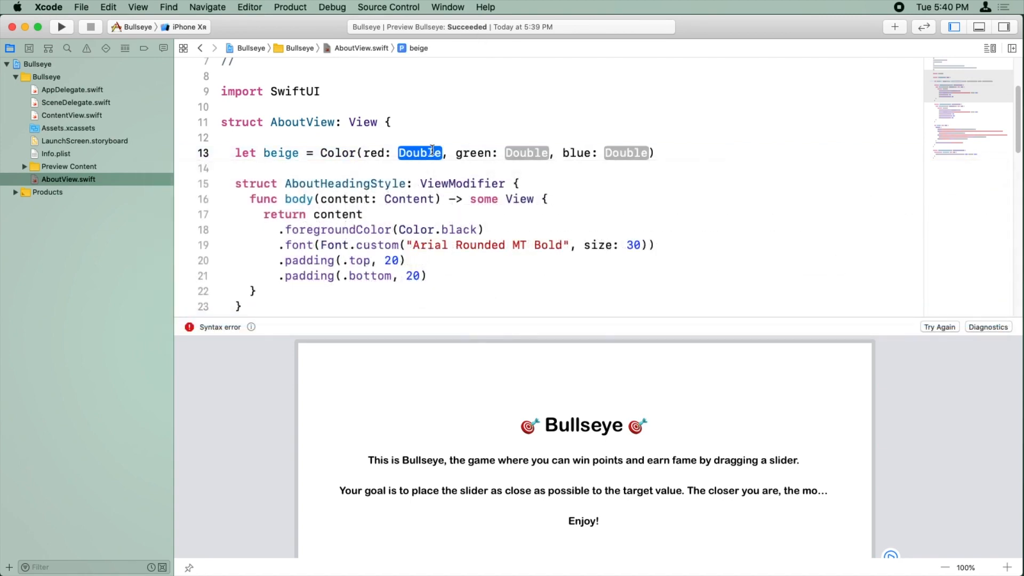
text(255.)
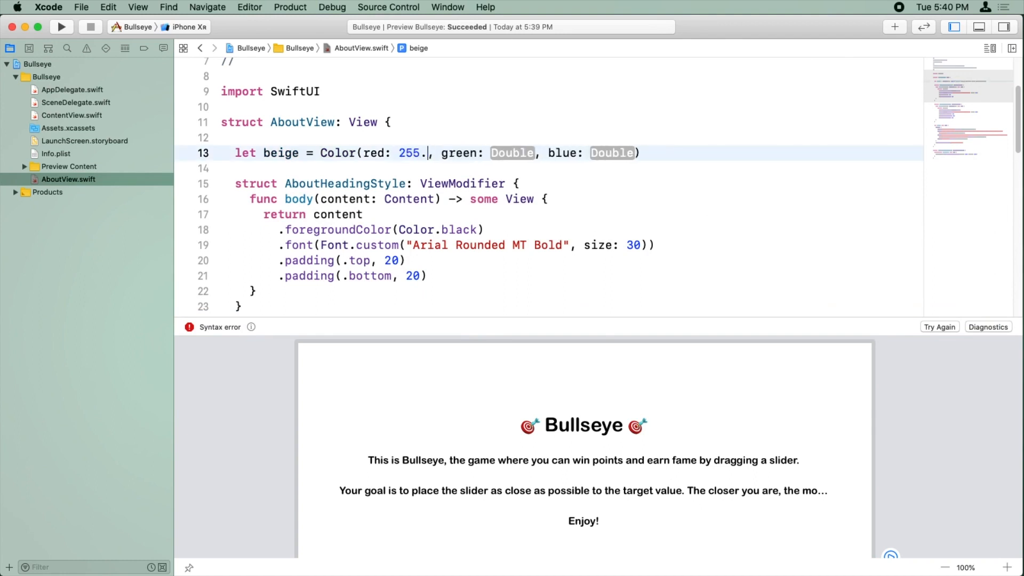
text(0 / 255.0)
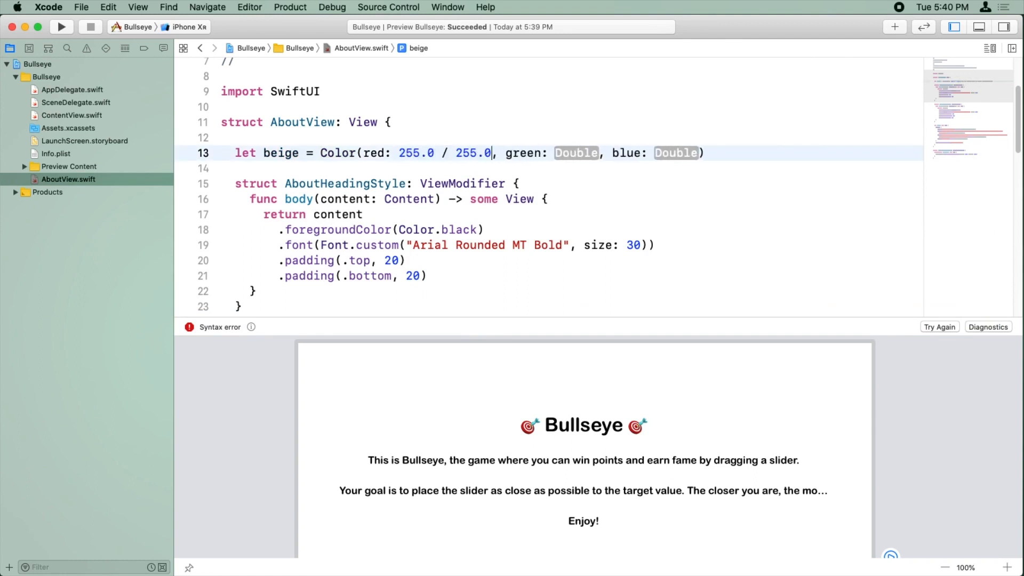
text(214)
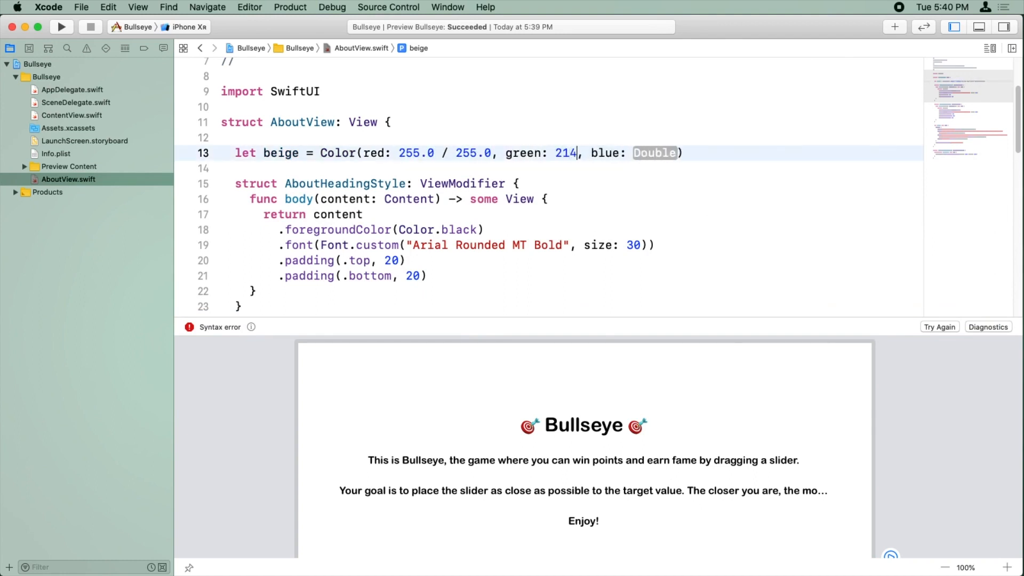
text(.0 / 255.)
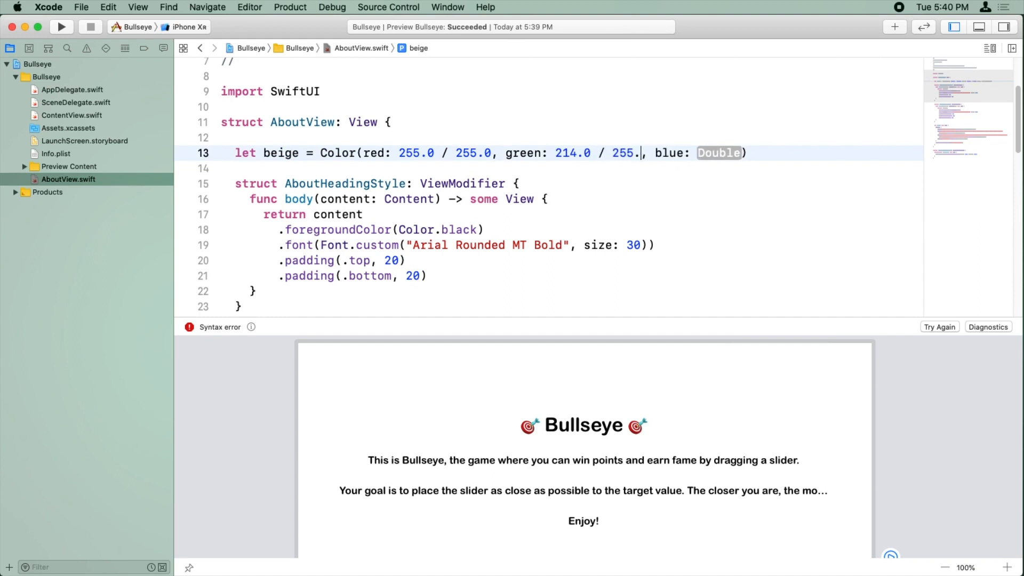
text(179)
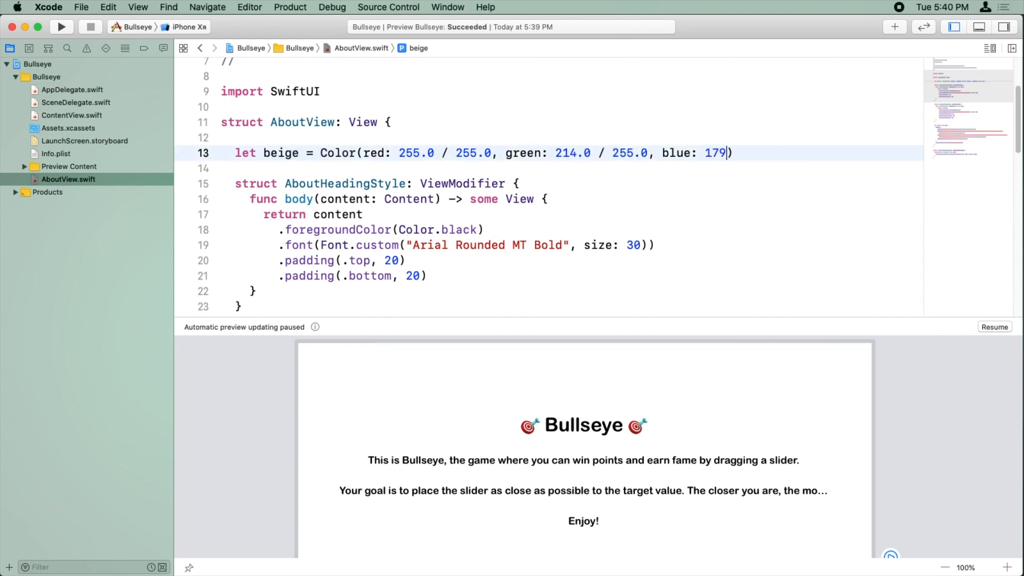
text(.0 / 255.0)
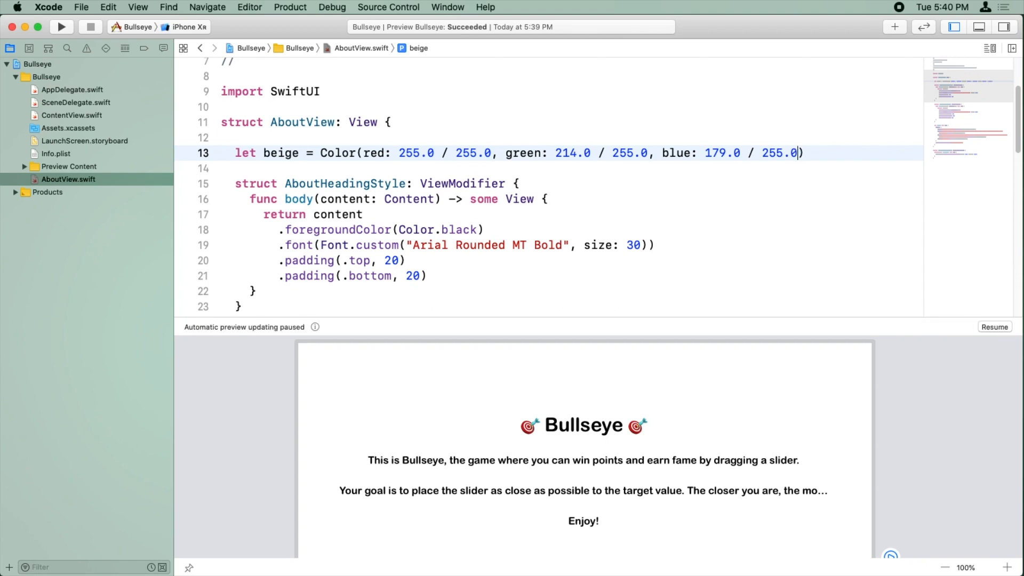
scroll(down, 3)
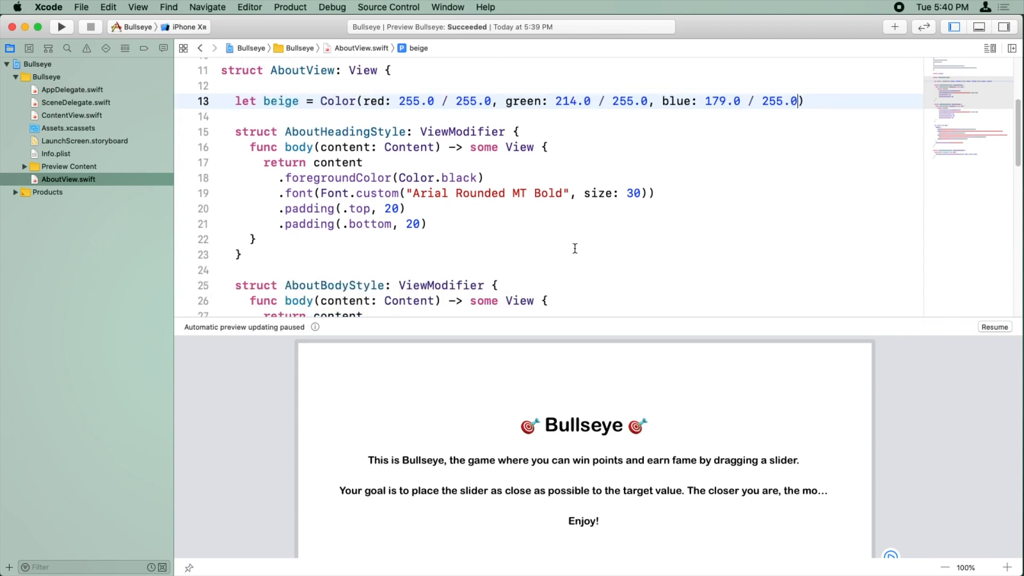
scroll(down, 3)
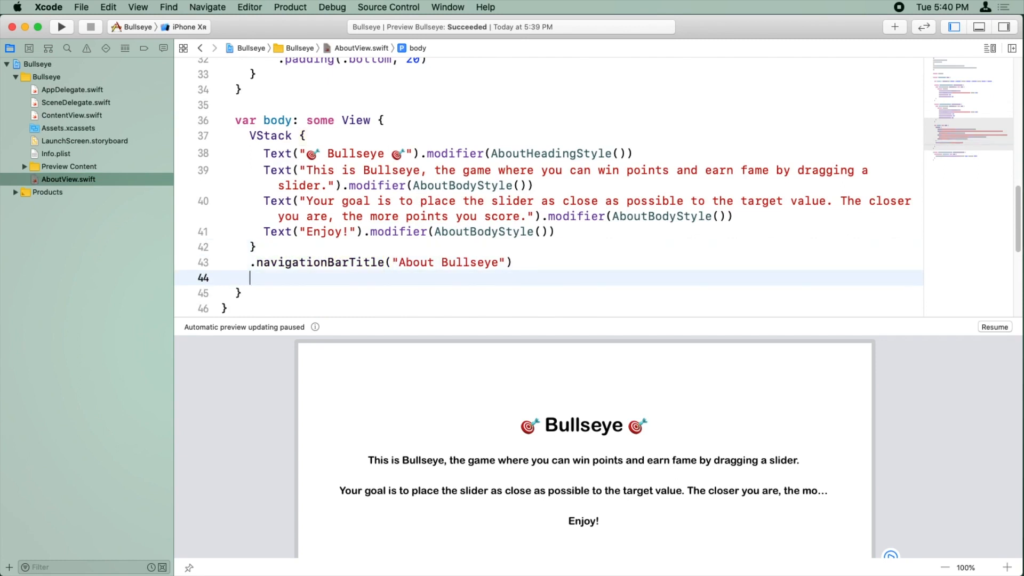
Add .background(beige) after the navigation bar title and resume the canvas preview
text(.background(b)
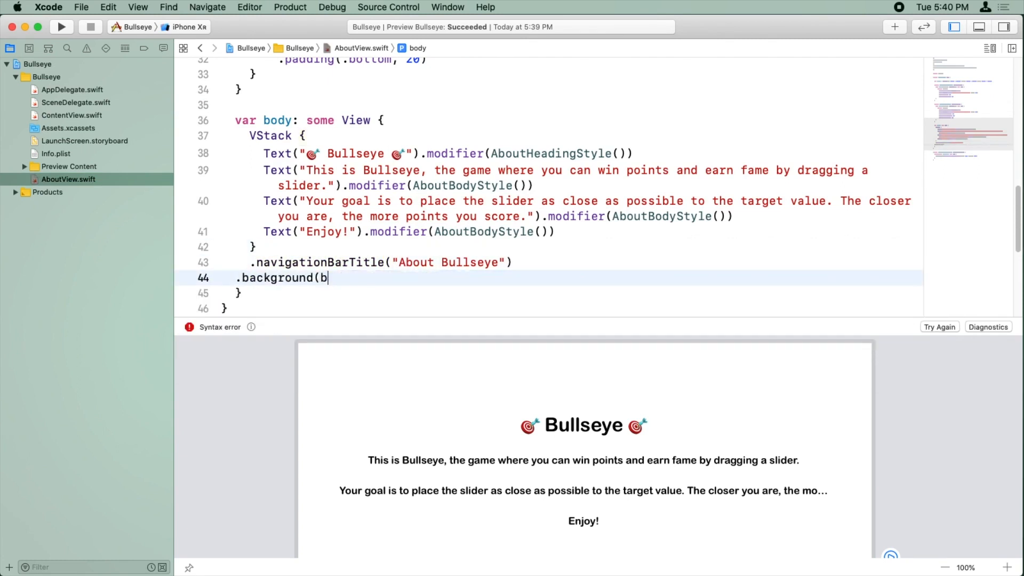
text(eige))
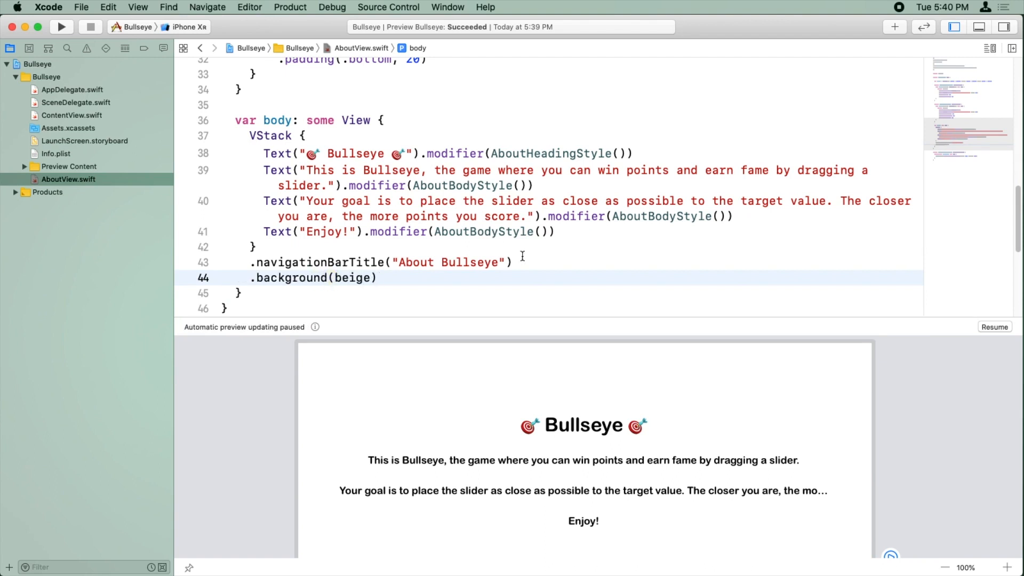
mouse_move(733, 352)
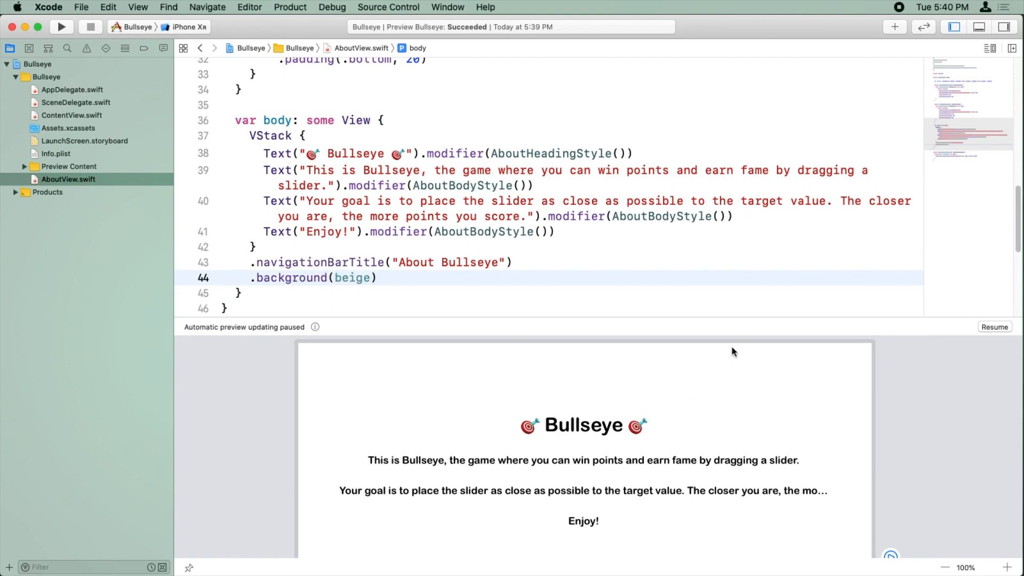
click(995, 327)
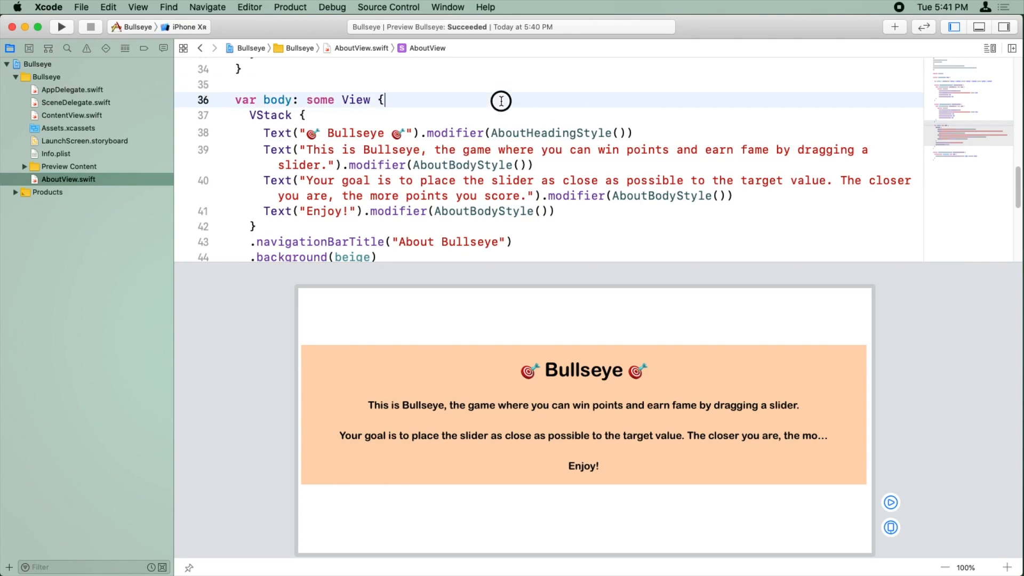
Wrap the VStack in a Group and add .background(Image("Background")) to it
text(Group)
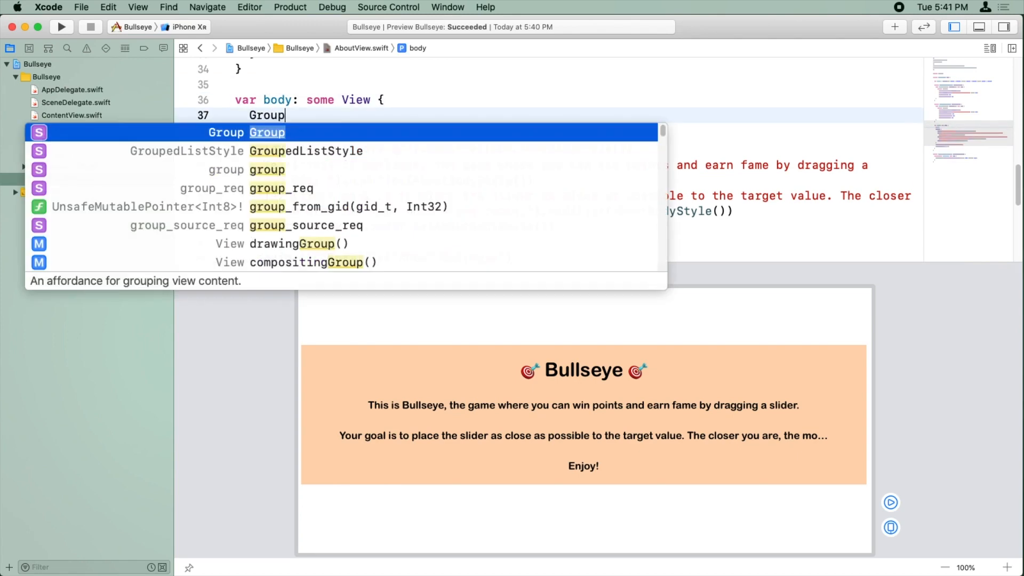
key(Return)
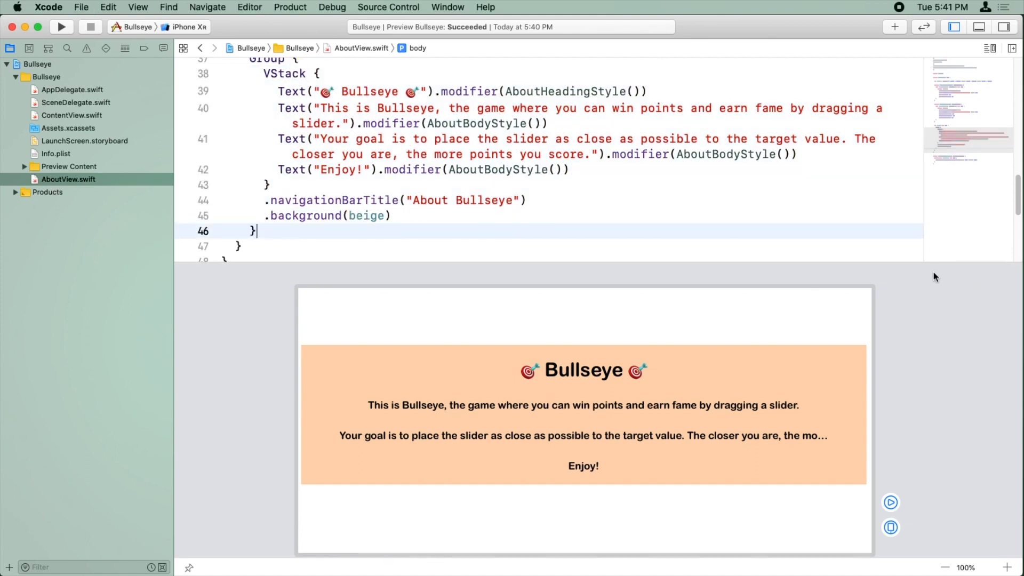
text(.)
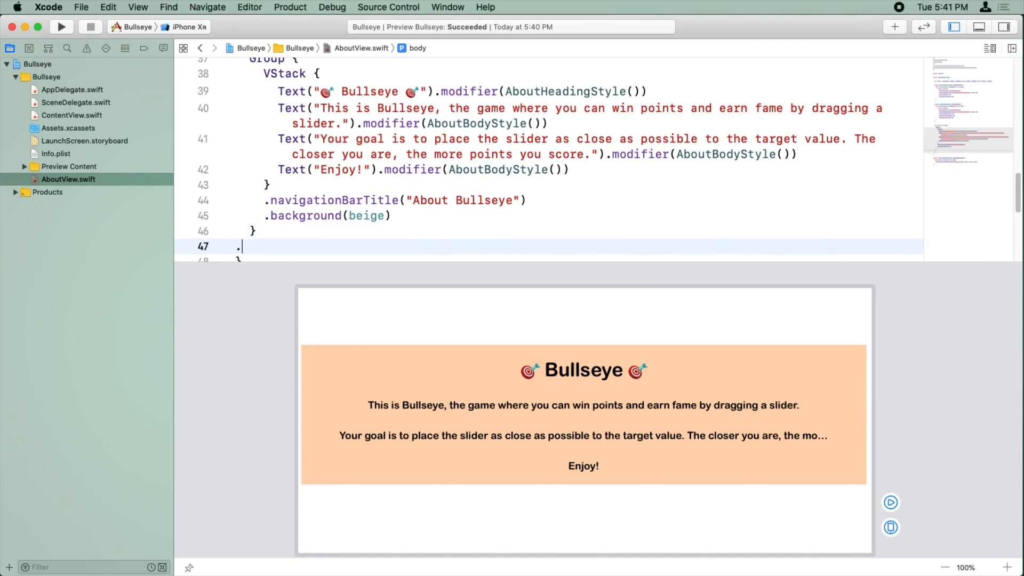
text(.background()
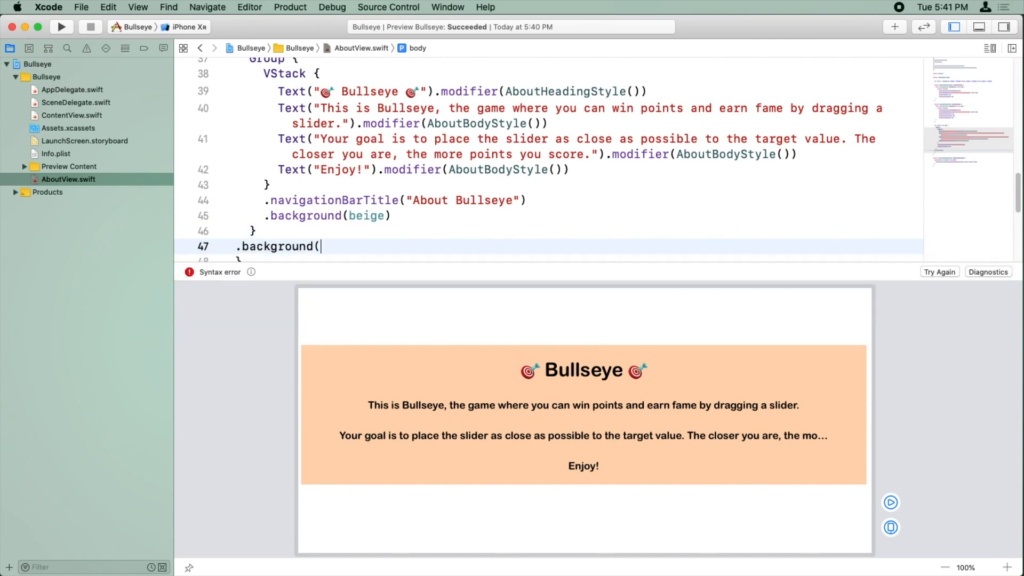
text(Image(""))
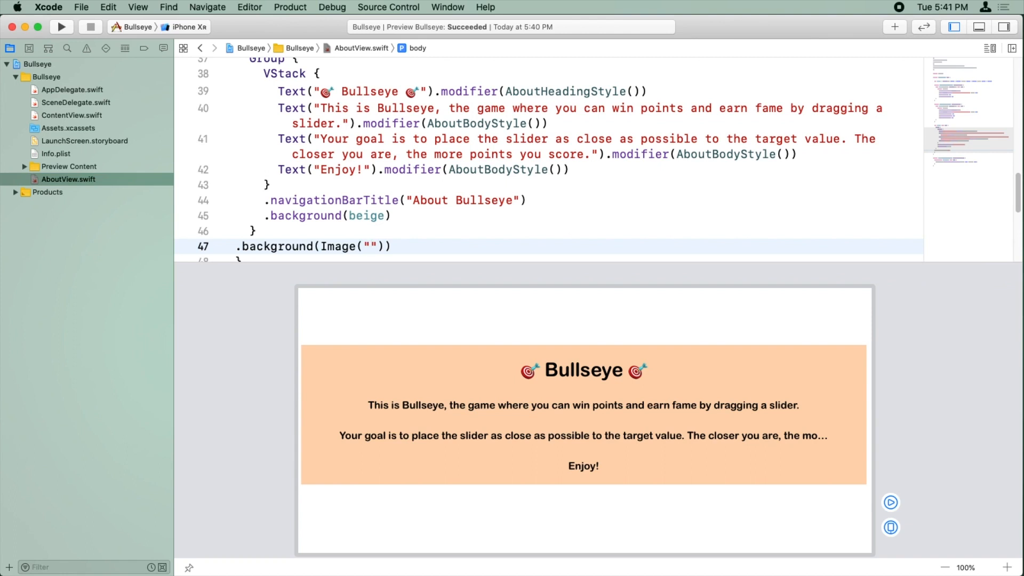
text(Background)
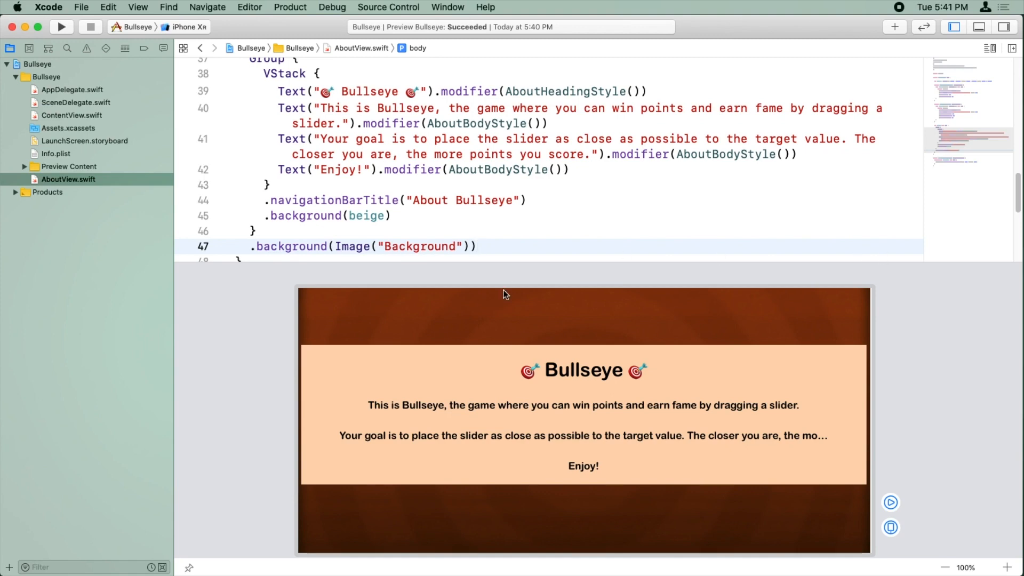
mouse_move(635, 378)
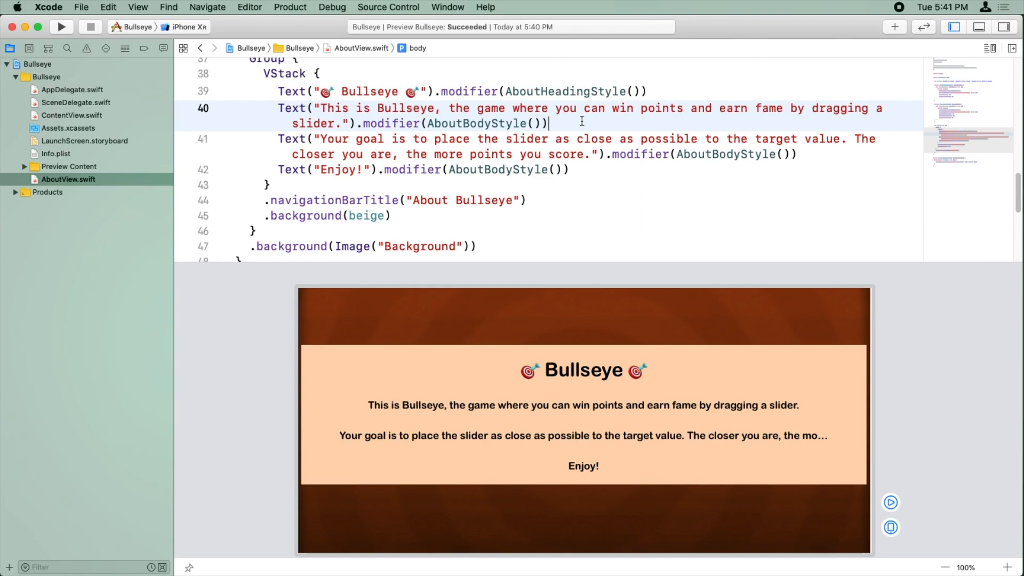
Add .lineLimit(nil) to the two long body Texts and run the app in Simulator
text(.li)
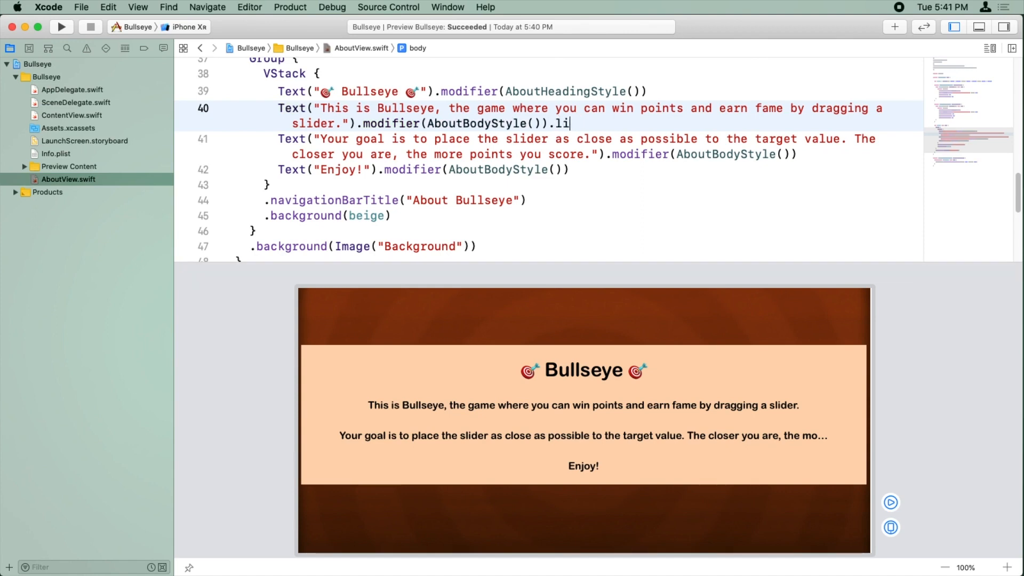
text(neLimit()
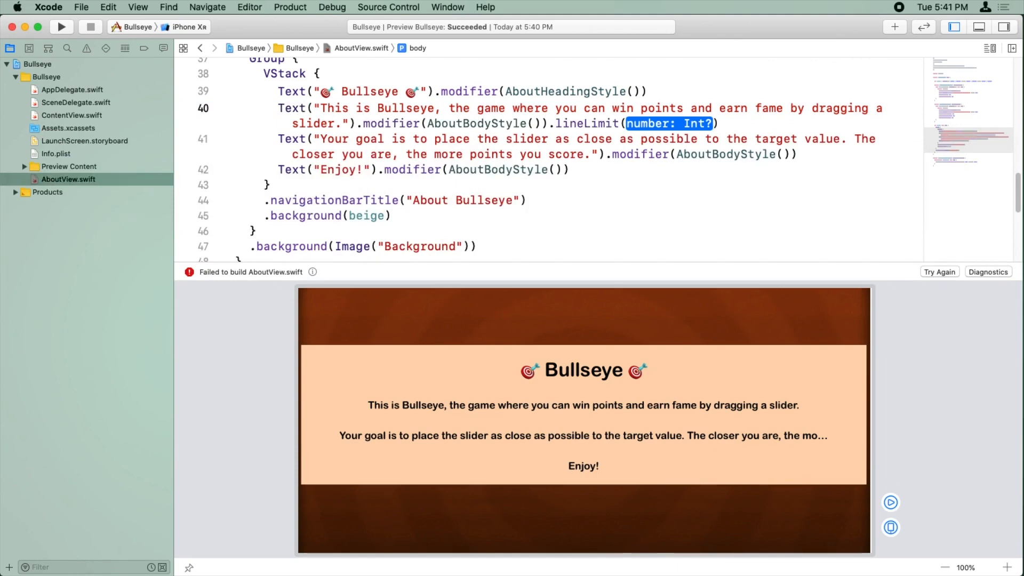
text(nil)
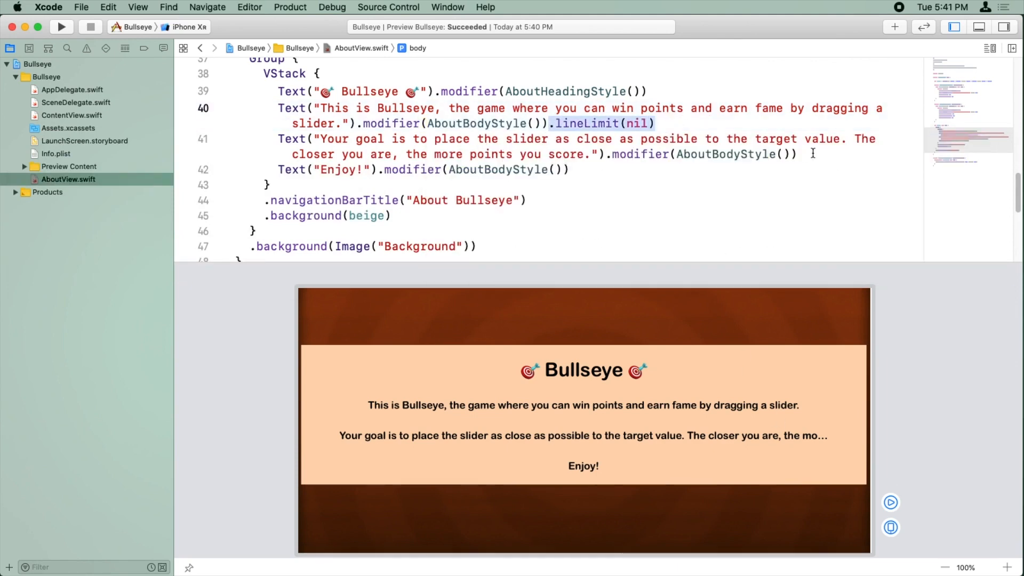
mouse_move(802, 380)
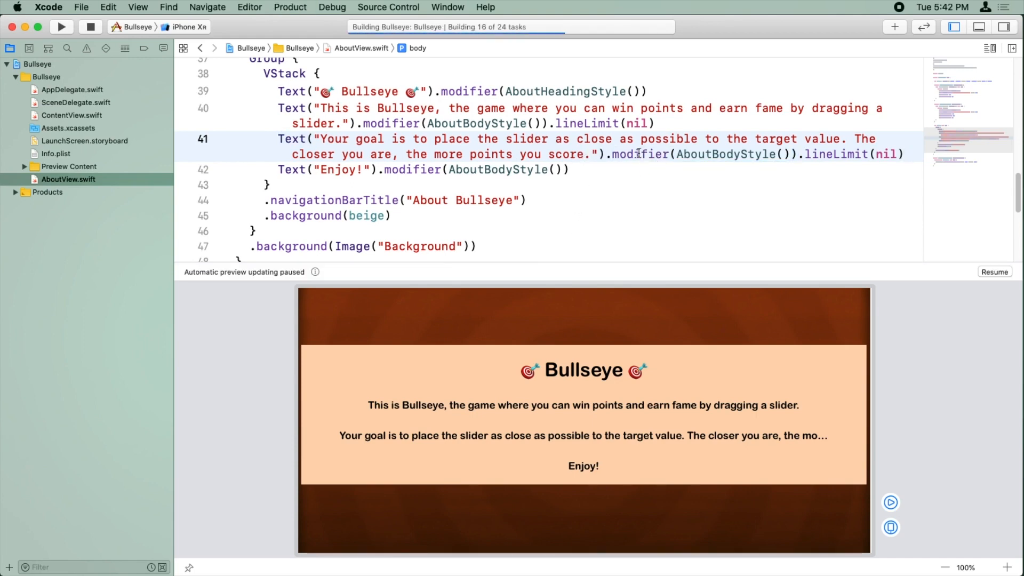
click(61, 26)
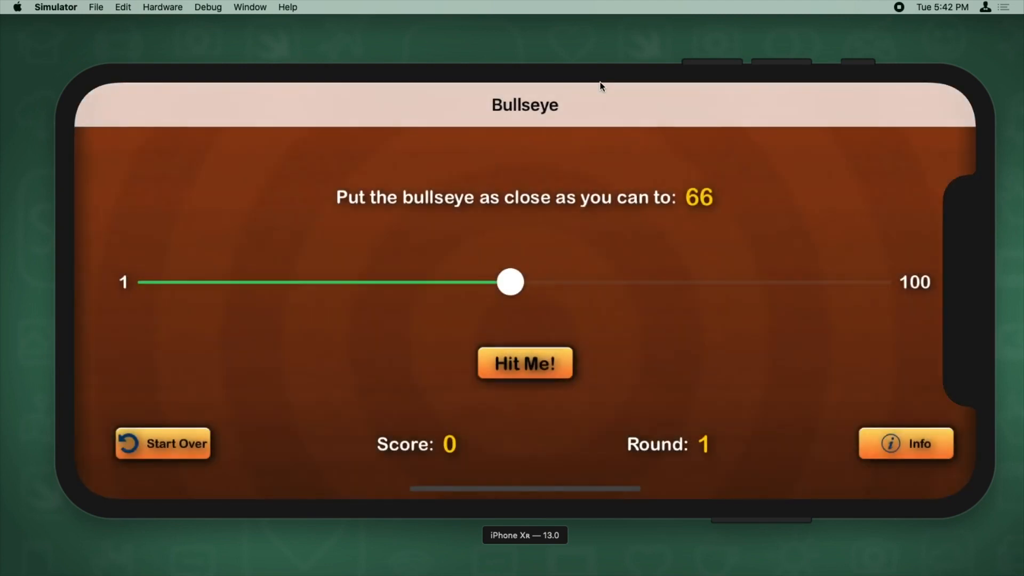
View the About Bullseye screen via Info, then go back to the game screen
click(905, 444)
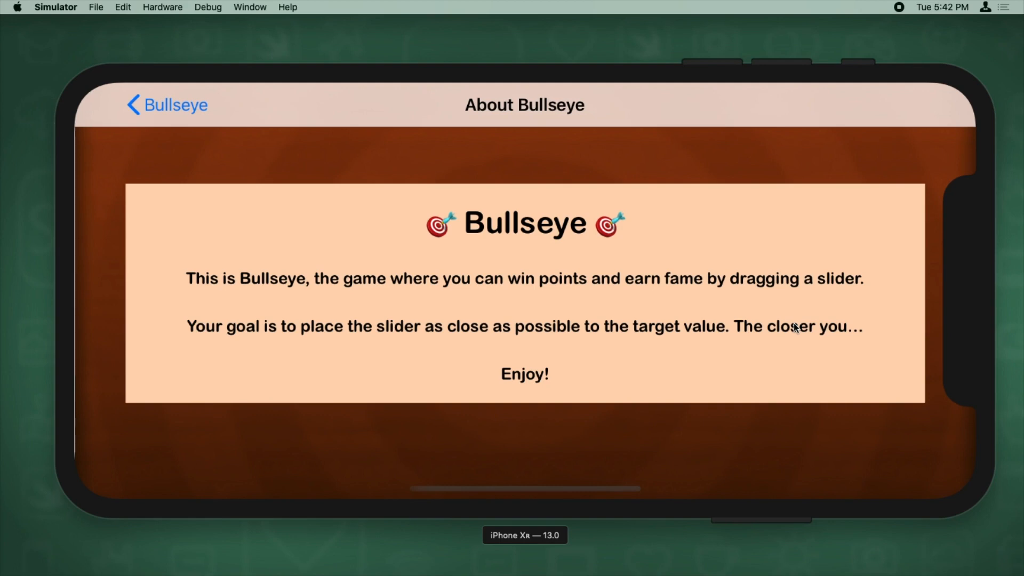
mouse_move(333, 132)
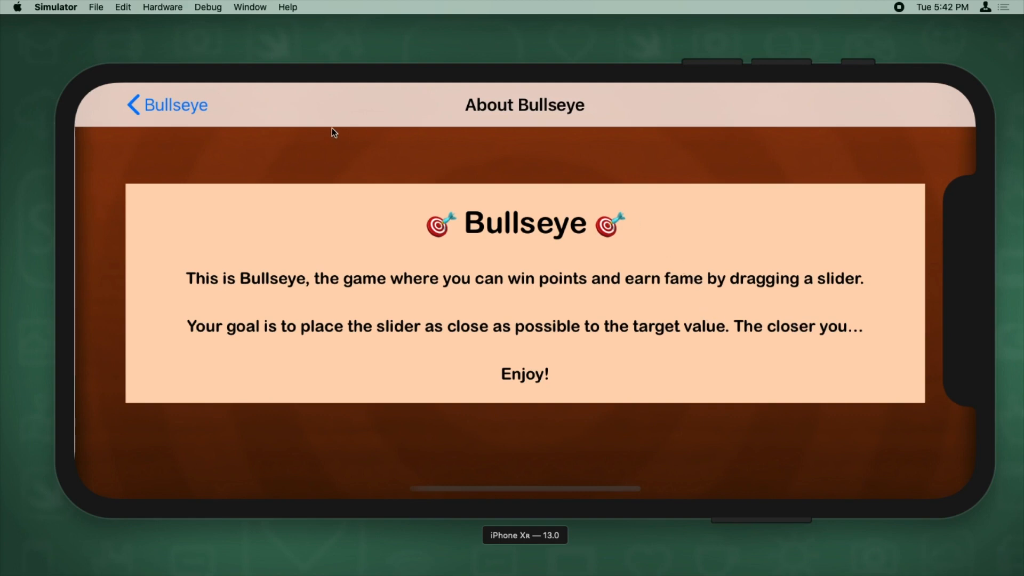
click(167, 105)
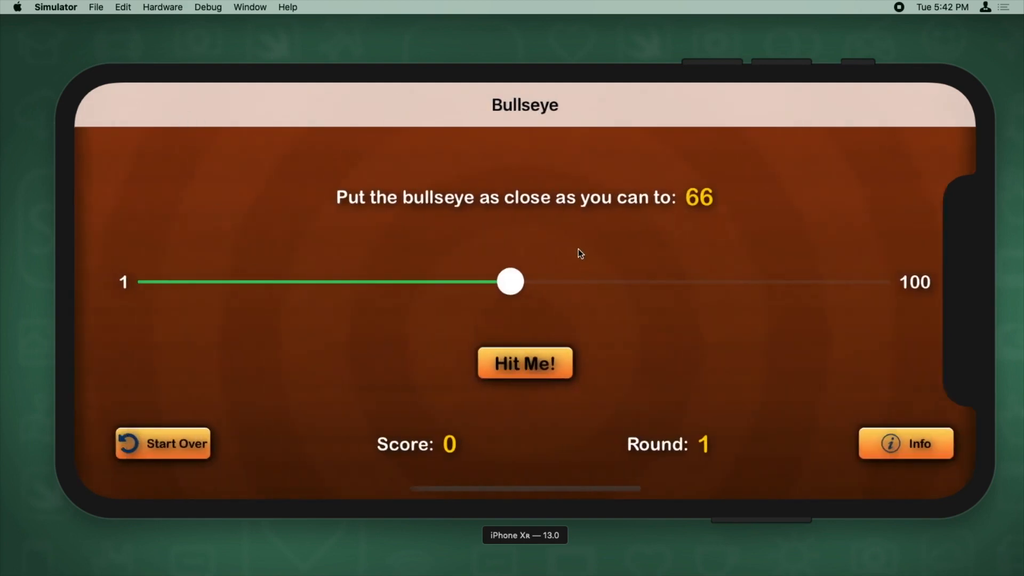